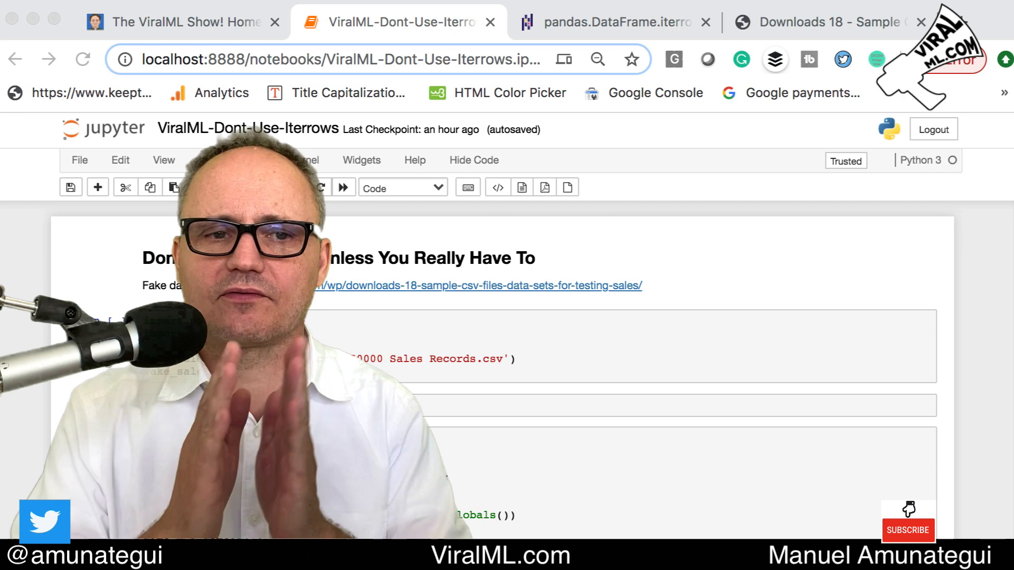
- View the pandas DataFrame.iterrows documentation, then the 'Downloads 18 - Sample CSV' page
click(614, 21)
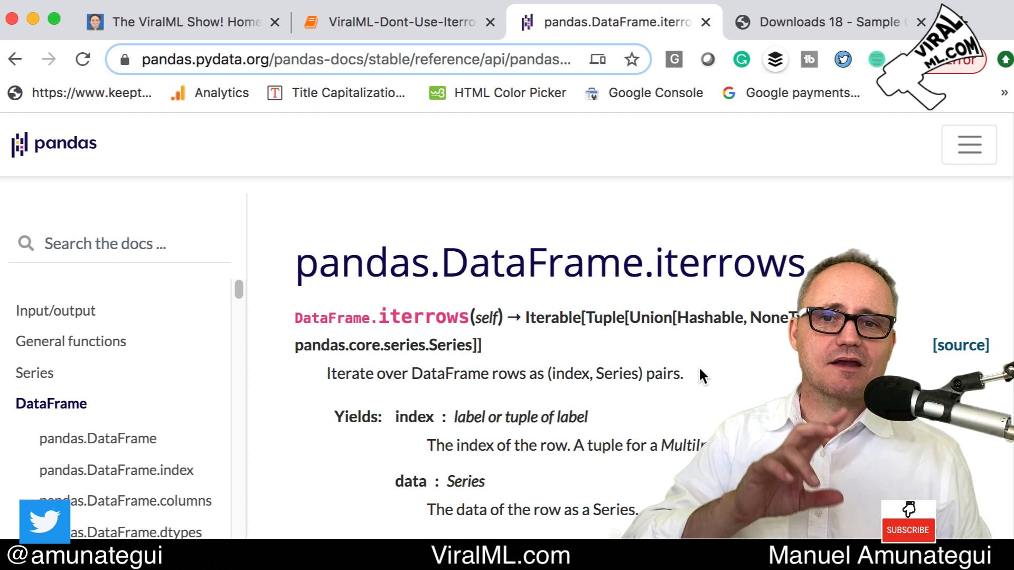
click(828, 21)
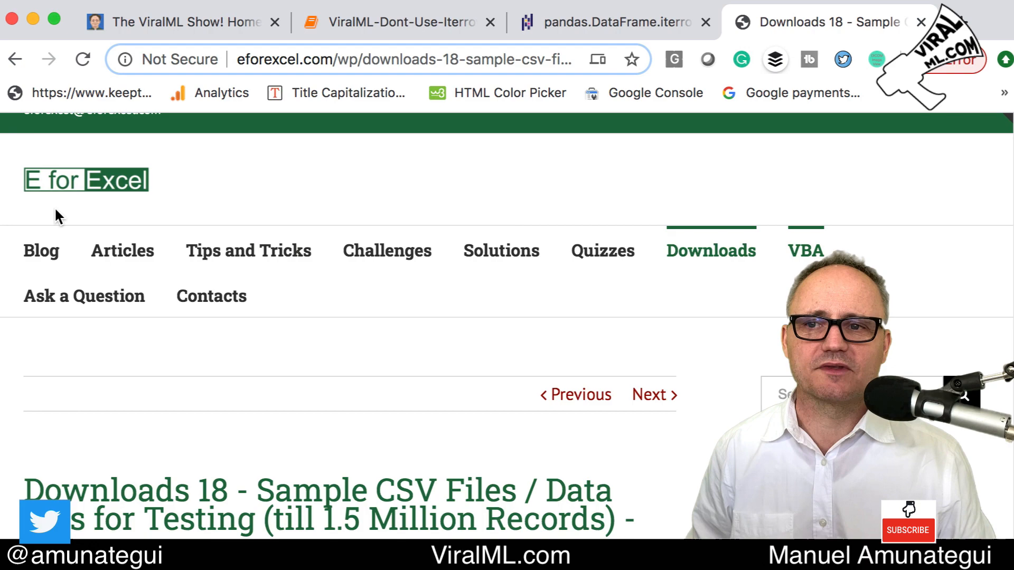
- Review the Sales Records download links, then return to the ViralML-Dont-Use-Iterrows notebook
scroll(down, 3)
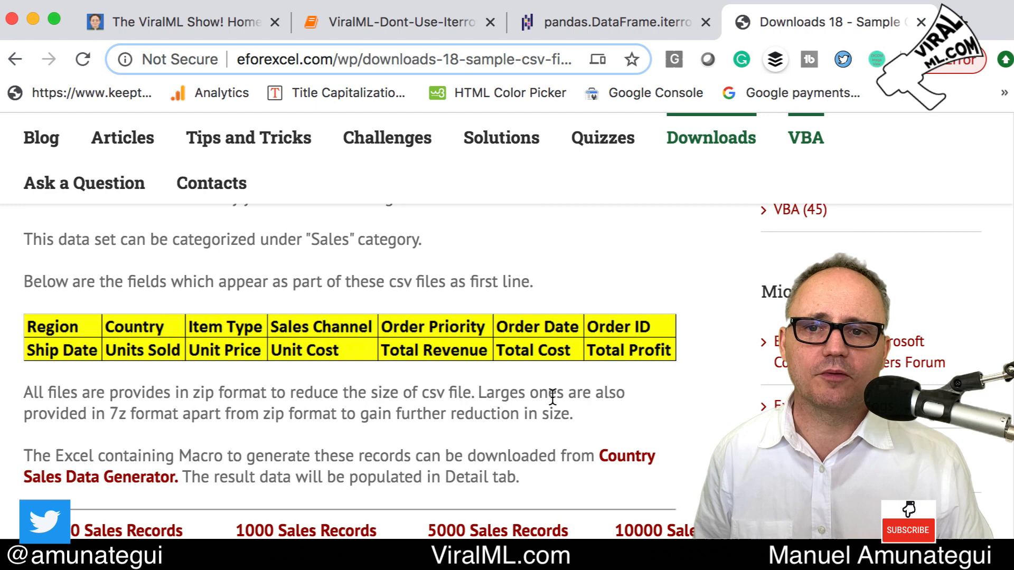
scroll(down, 3)
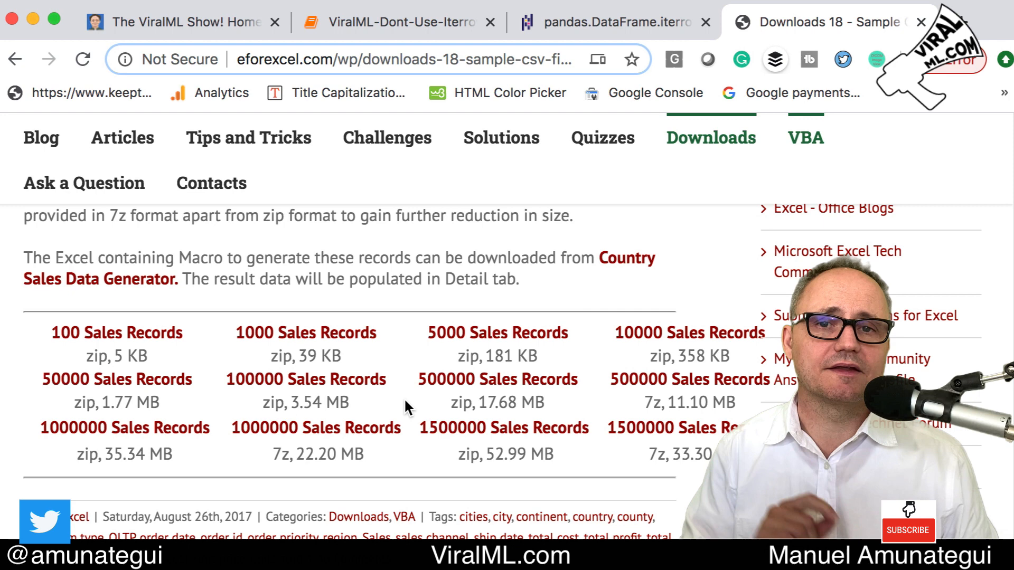
click(394, 21)
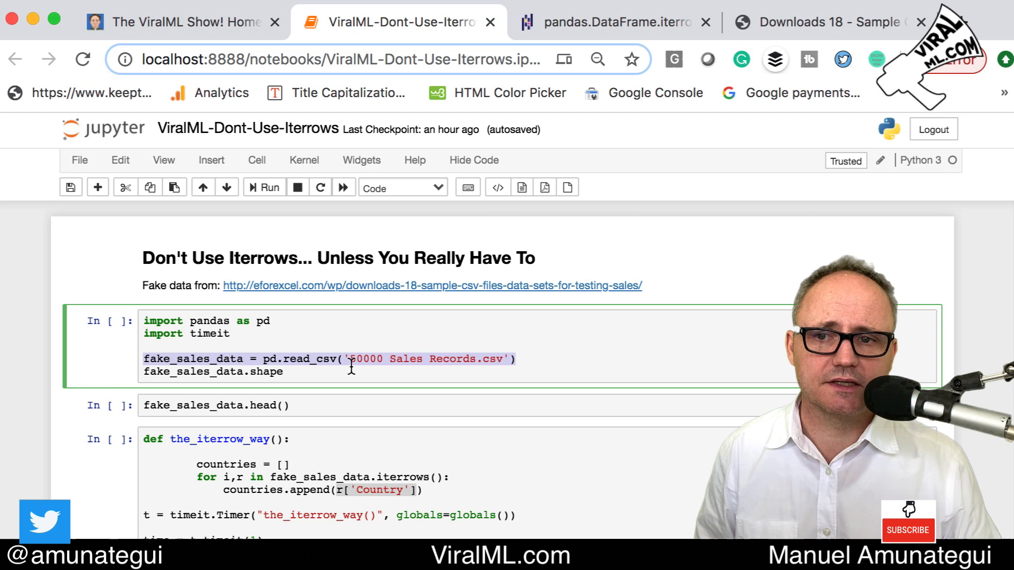
- Run the read_csv and head() cells to load the 50,000 sales records
click(268, 187)
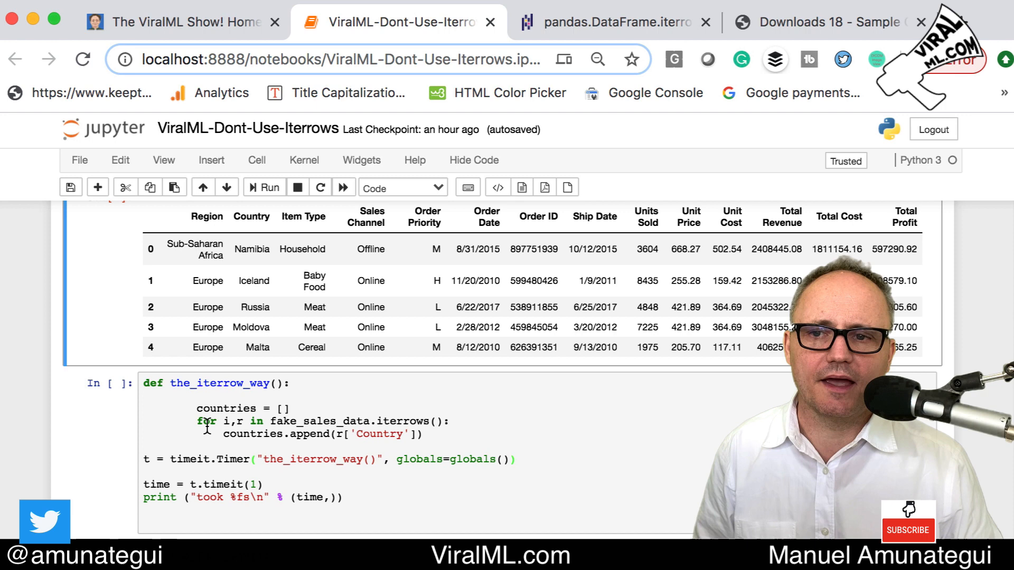
- Build a scratch iterrows loop with countries = [] and break, then show row r and index i
double_click(319, 421)
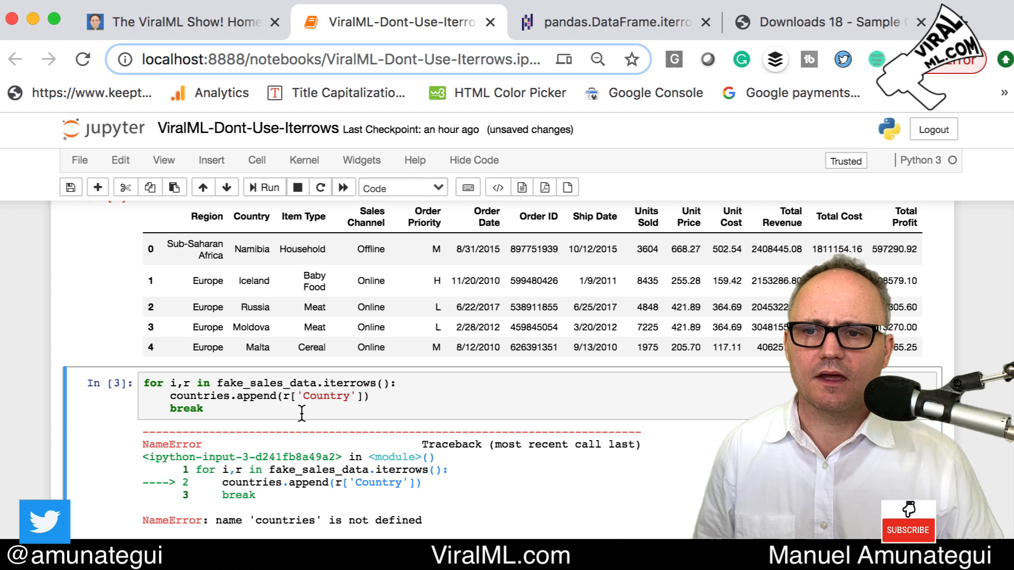
scroll(down, 3)
text(countries = [])
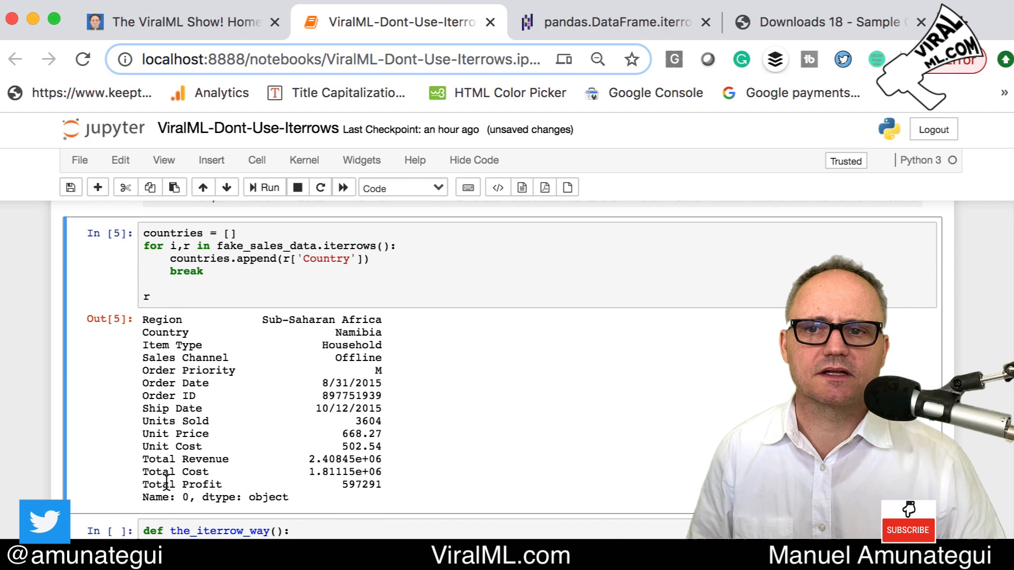
double_click(162, 345)
text(i)
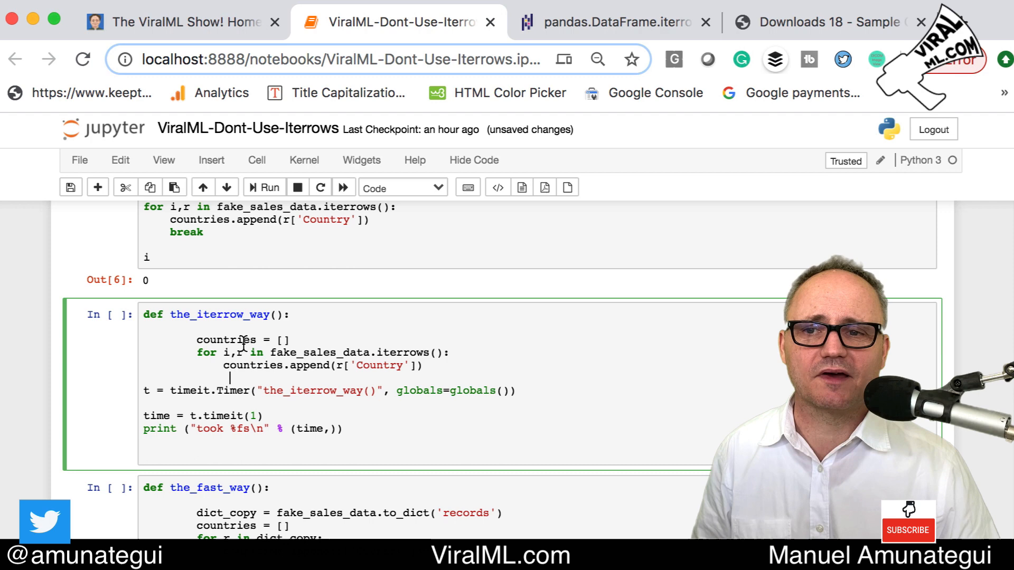
- Run the the_iterrow_way timing cell, which reports about 7.9 seconds
triple_click(324, 391)
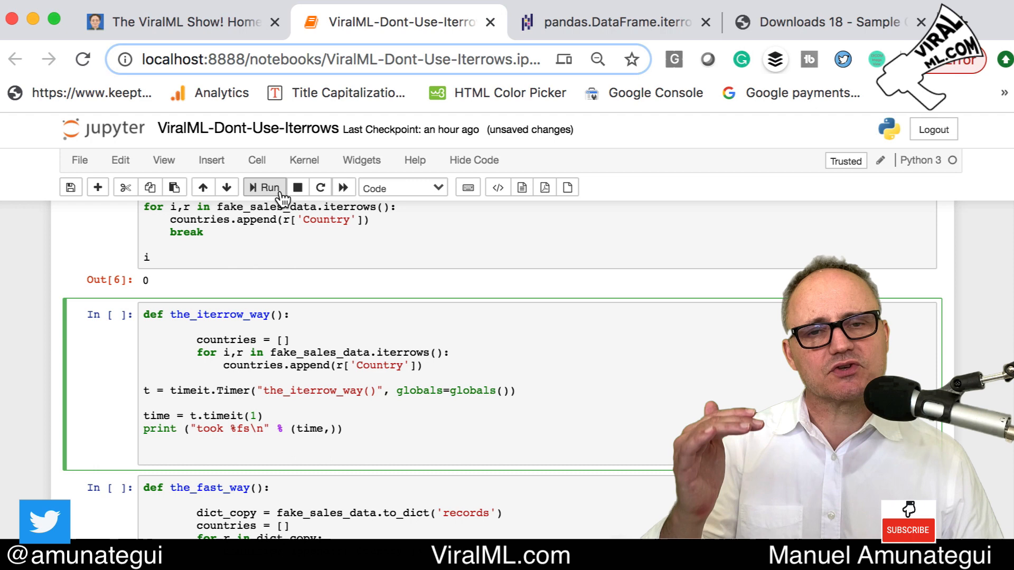
click(264, 188)
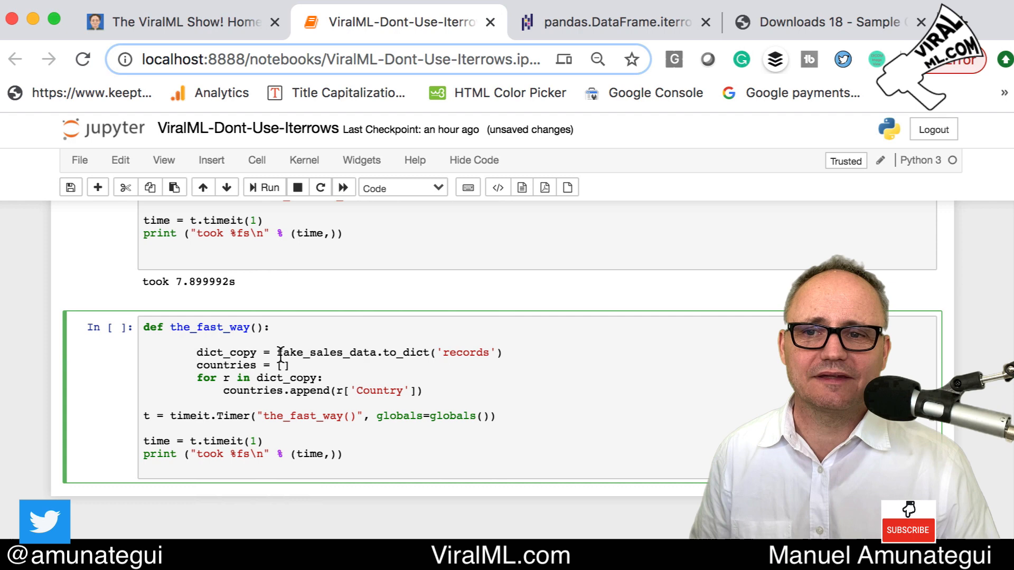
- Run the the_fast_way to_dict('records') cell, finishing in about 1.1 seconds
double_click(464, 353)
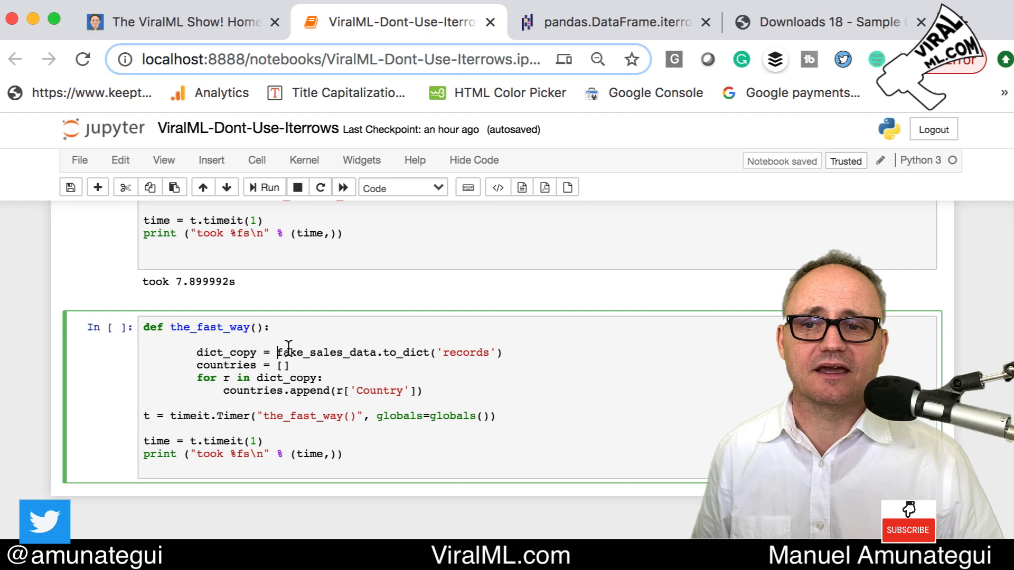
double_click(226, 352)
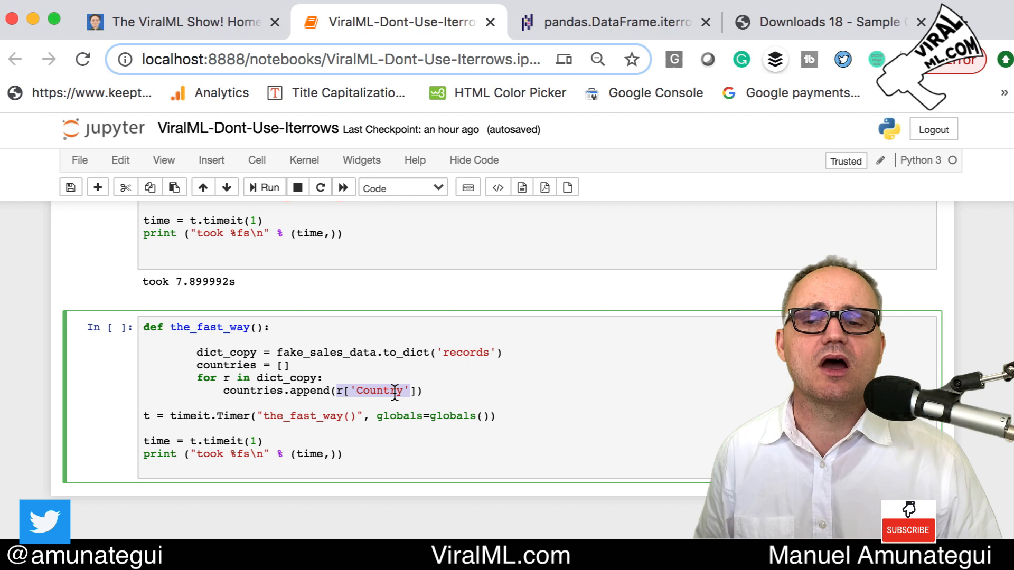
click(263, 188)
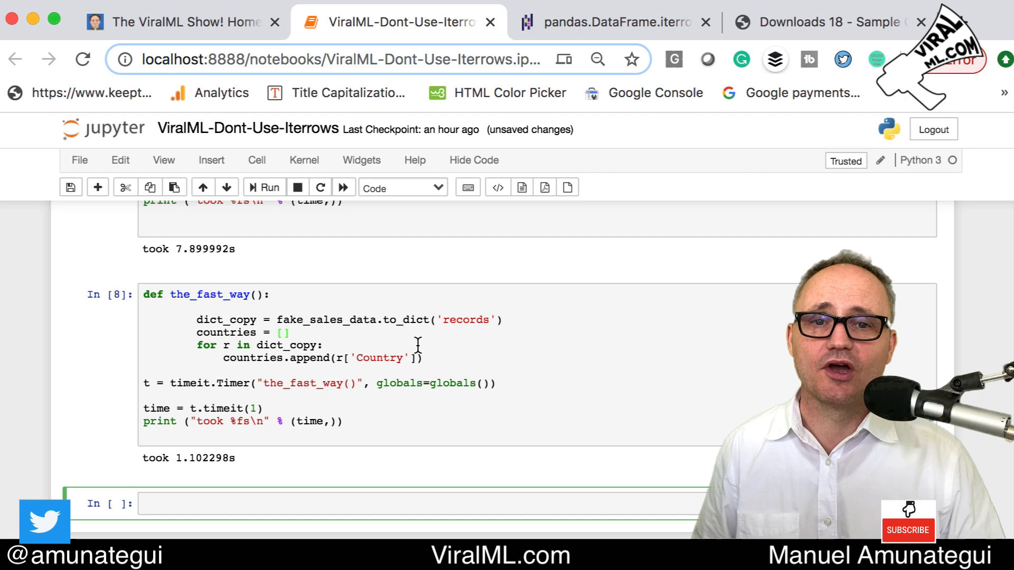
- Open The ViralML Show! home page and scroll to its free Udemy classes
click(175, 21)
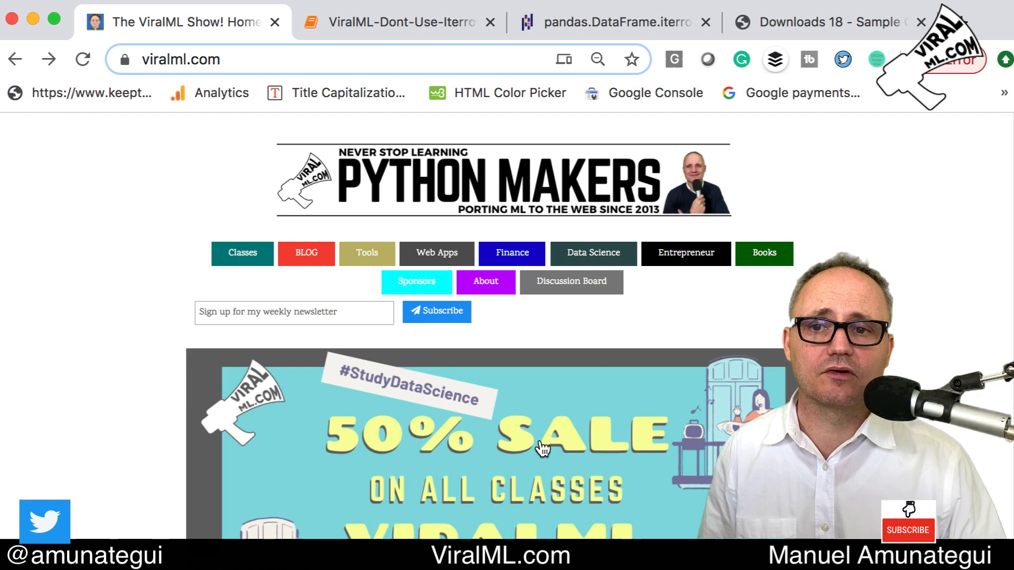
scroll(down, 3)
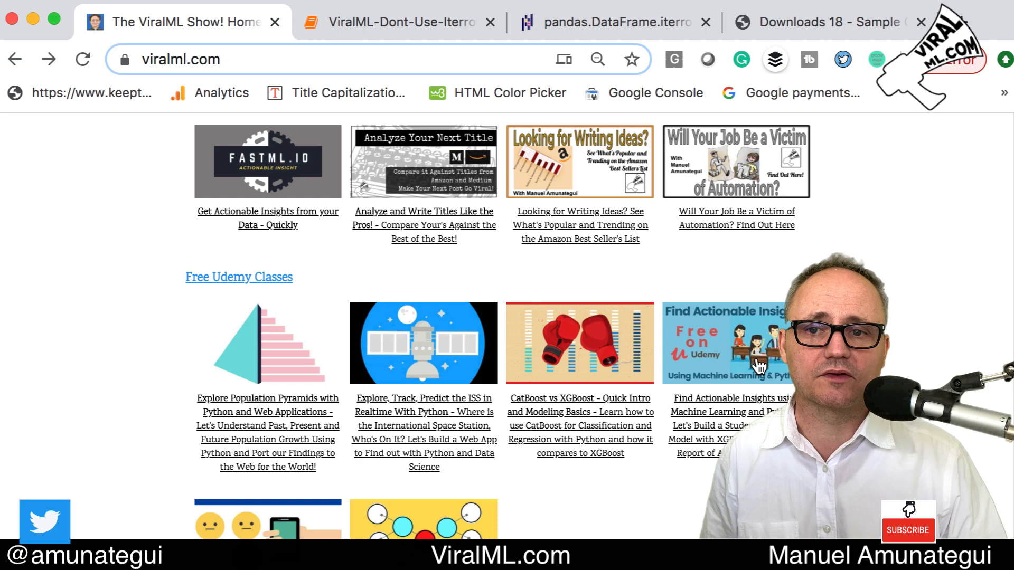